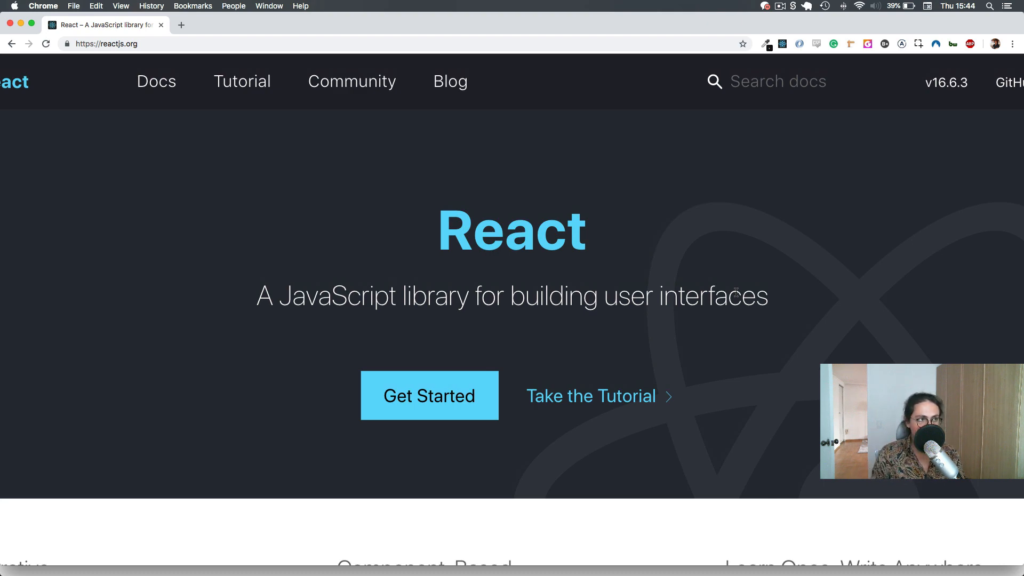
pyautogui.moveTo(495, 332)
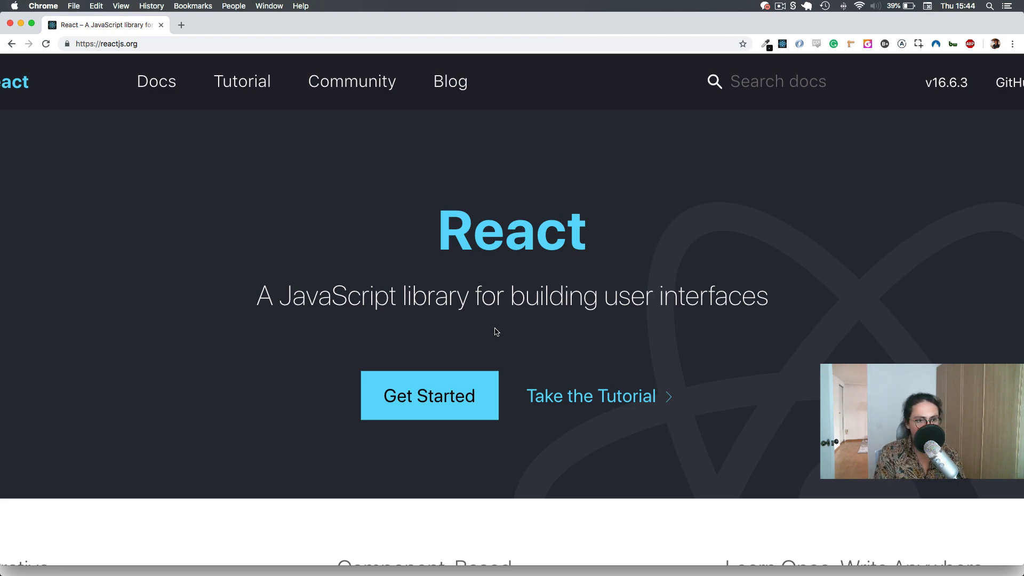
pyautogui.scroll(-3)
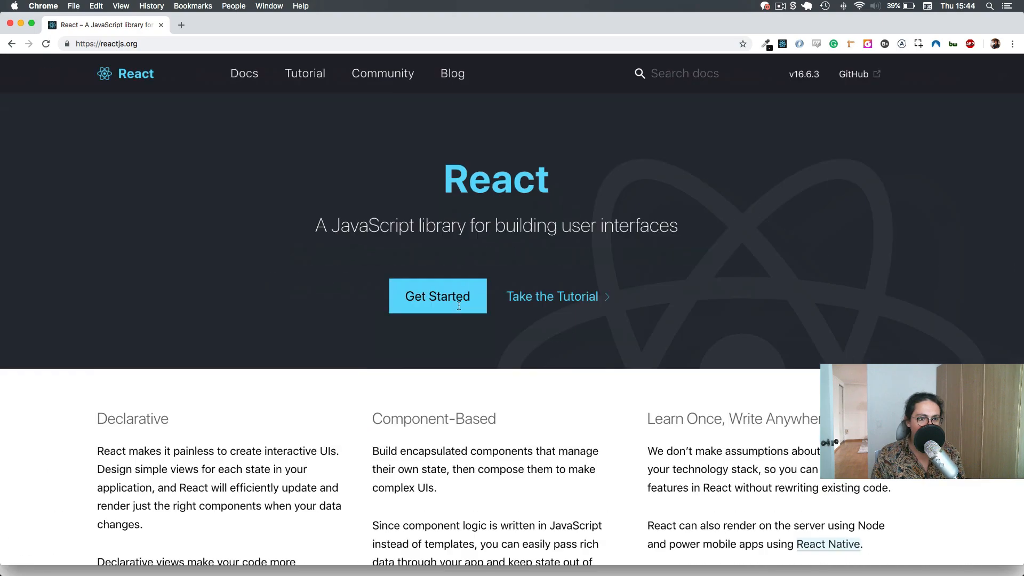
pyautogui.scroll(-3)
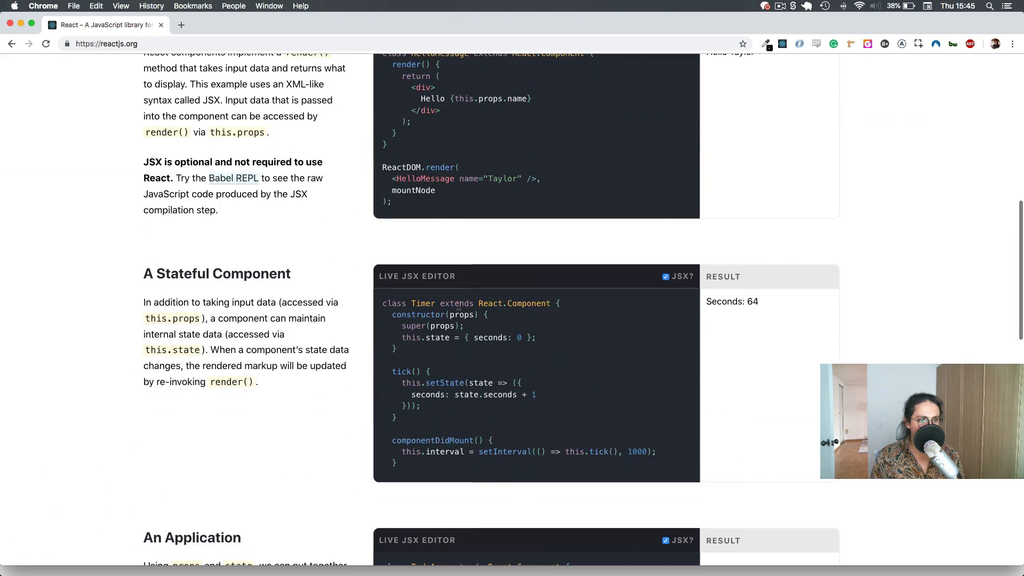
pyautogui.scroll(-3)
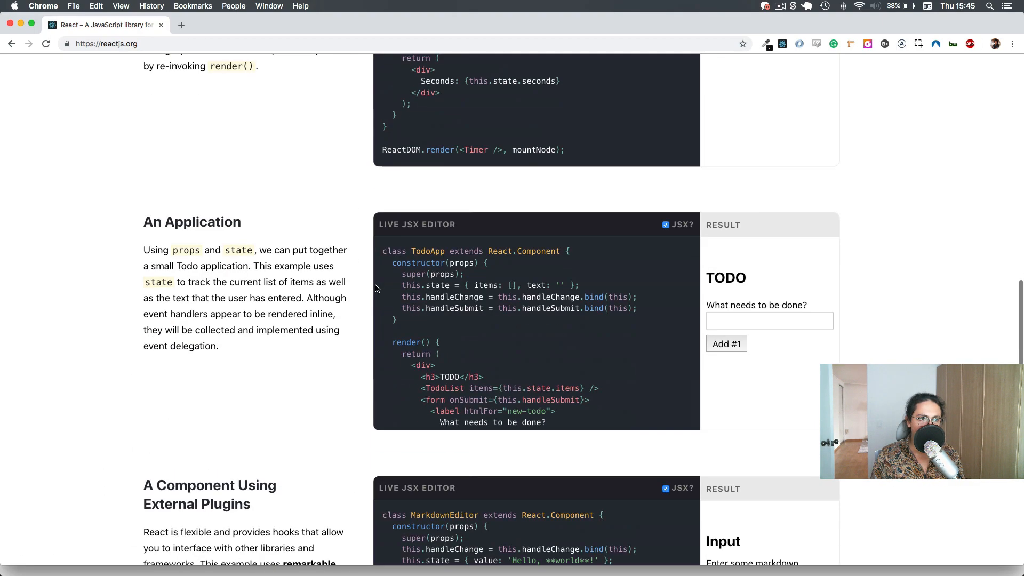
pyautogui.moveTo(353, 311)
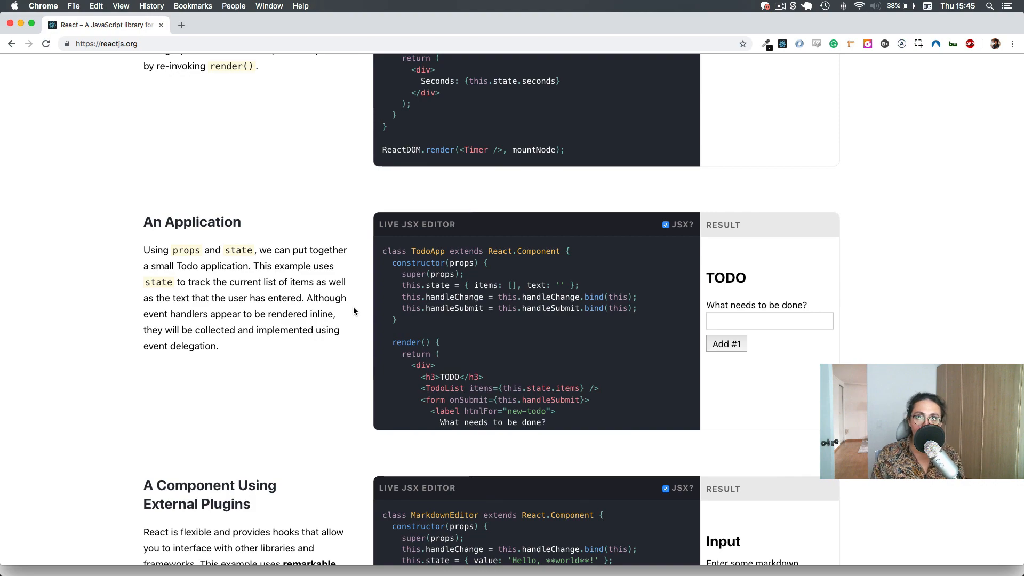
pyautogui.scroll(3)
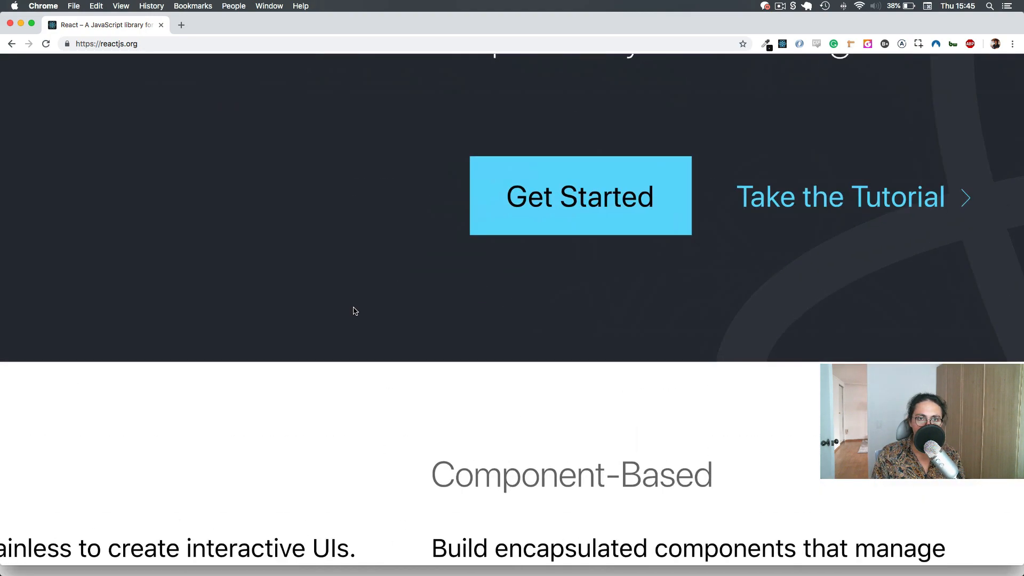
pyautogui.scroll(3)
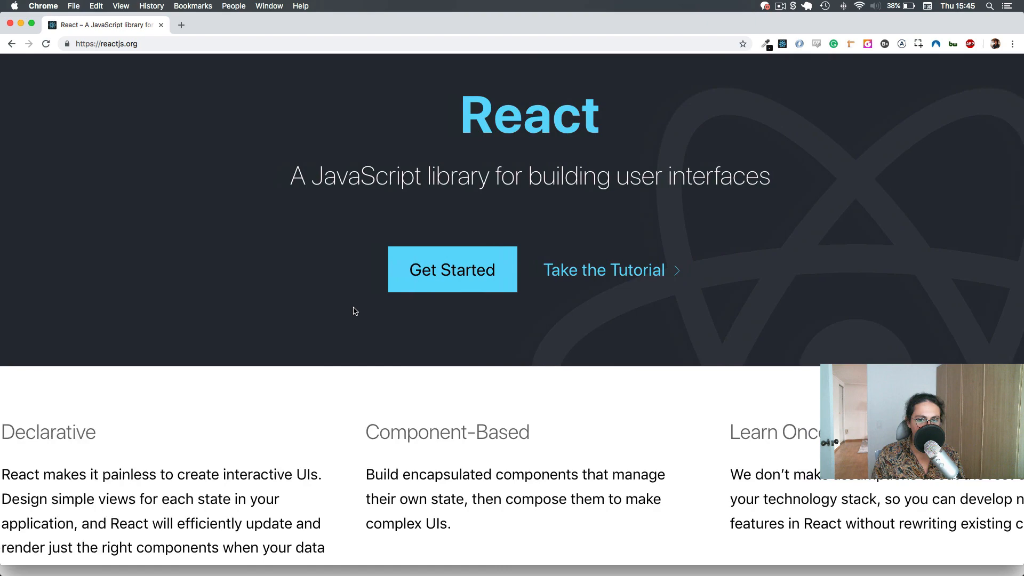
pyautogui.scroll(-3)
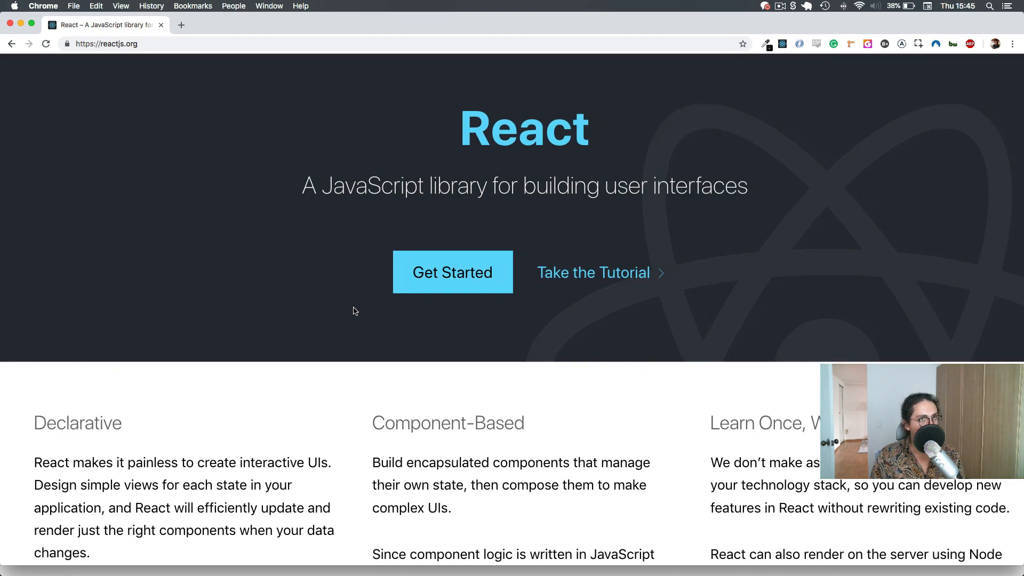